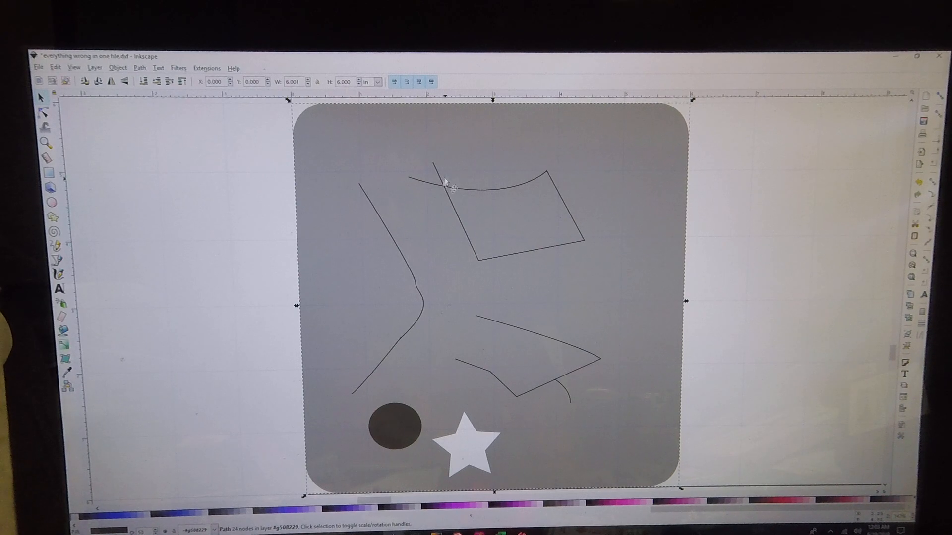
Select the drawing's dark path and begin editing it node by node.
left_click(44, 112)
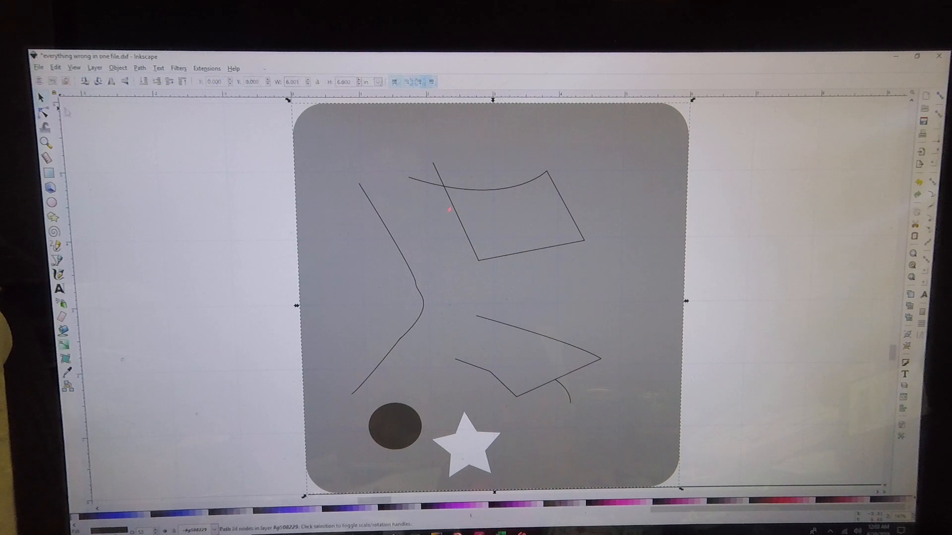
left_click(43, 112)
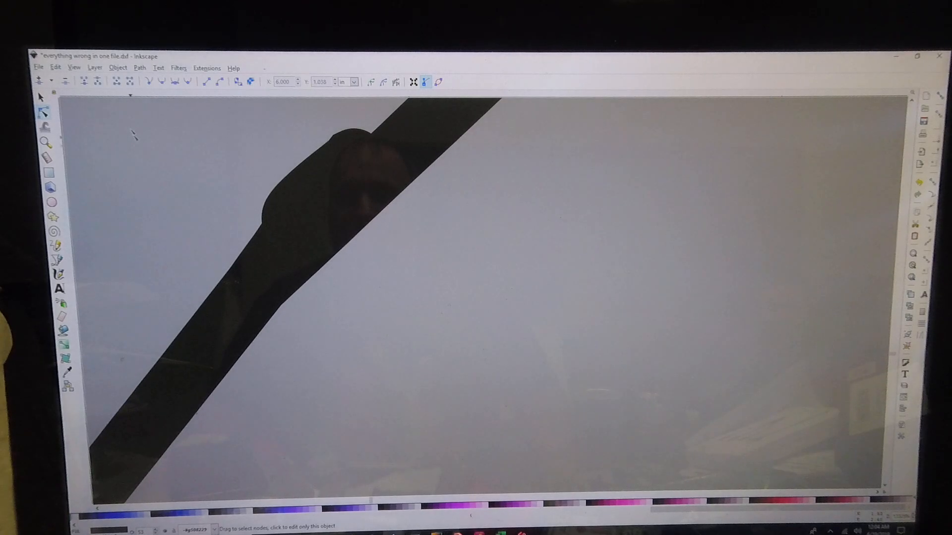
Switch the canvas to Outline display mode to expose the stray spike of nodes.
left_click(74, 68)
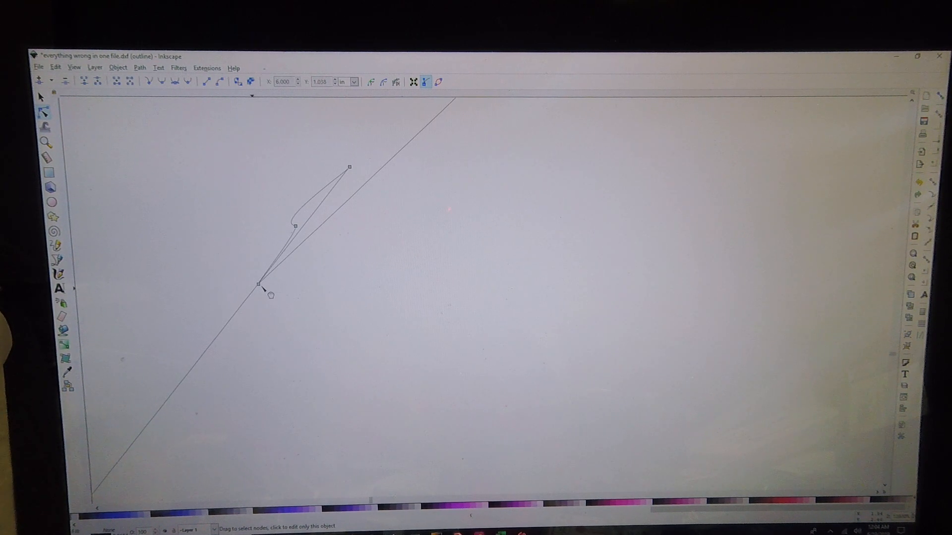
mouse_move(326, 194)
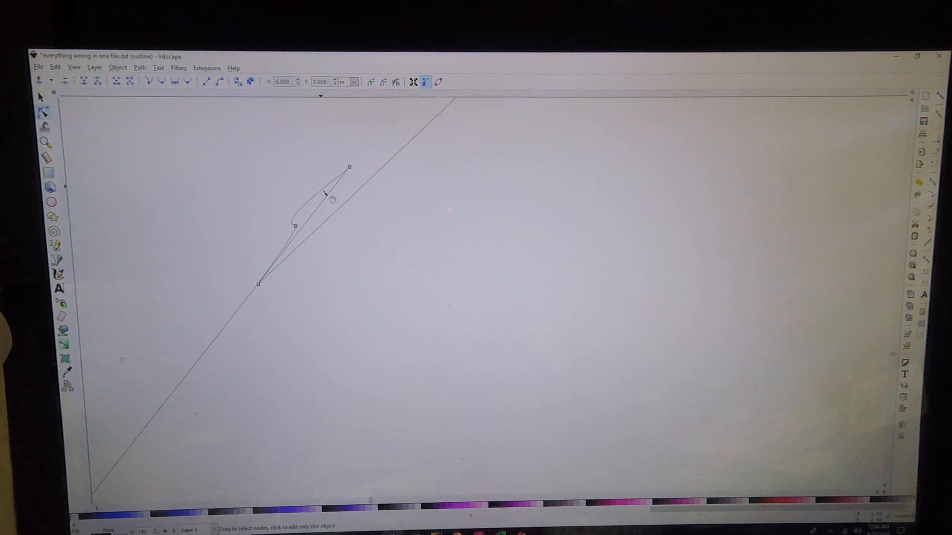
mouse_move(309, 250)
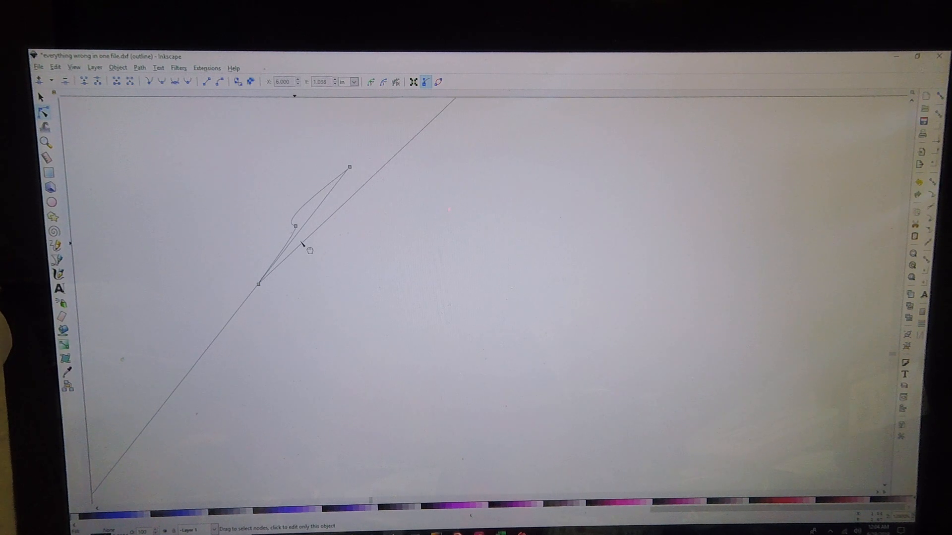
mouse_move(331, 200)
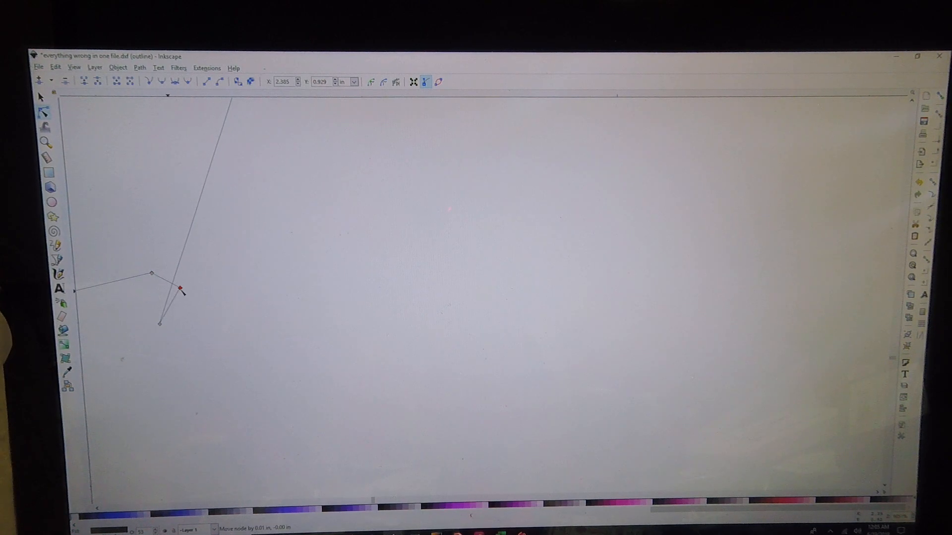
Drag nodes at the spike and the square's top edge apart, exposing disconnected overlapping segments.
left_click_drag(181, 290, 152, 298)
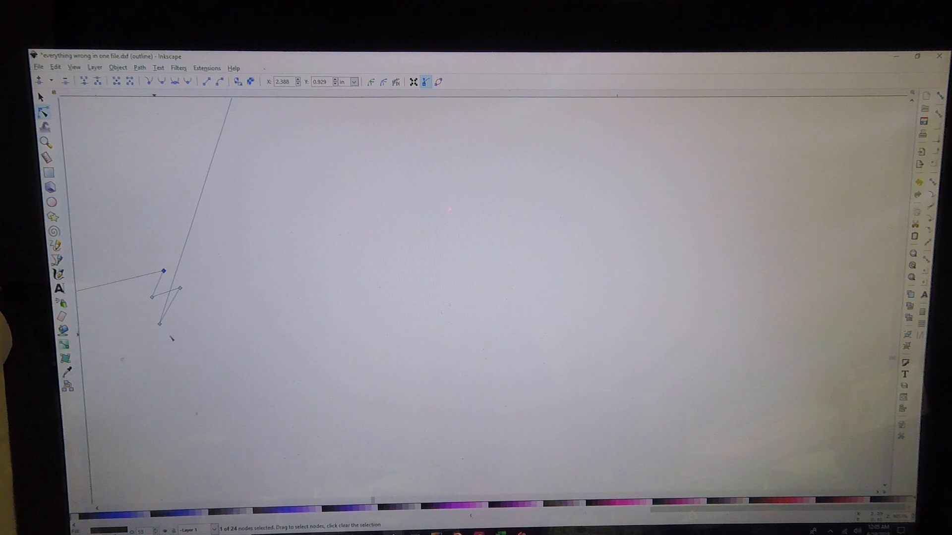
left_click_drag(162, 271, 151, 274)
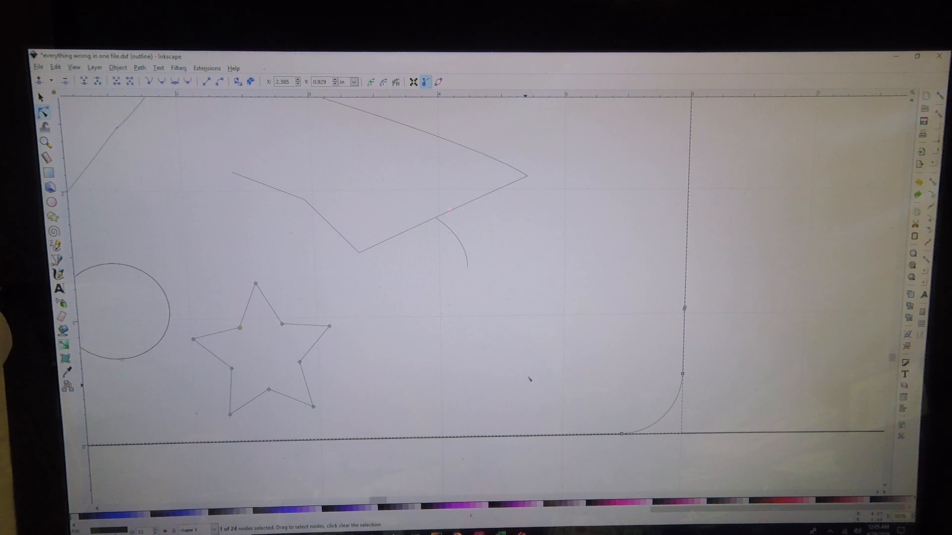
mouse_move(702, 326)
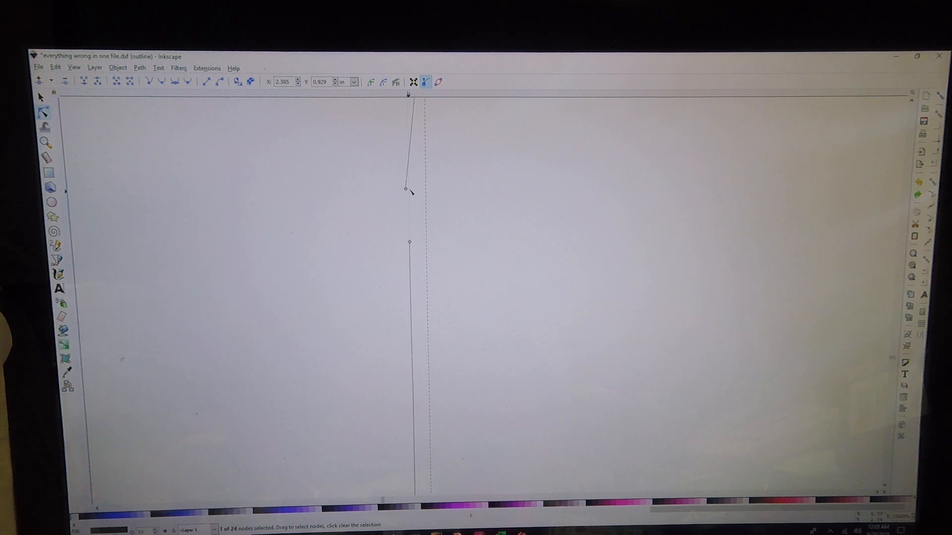
left_click_drag(406, 190, 446, 191)
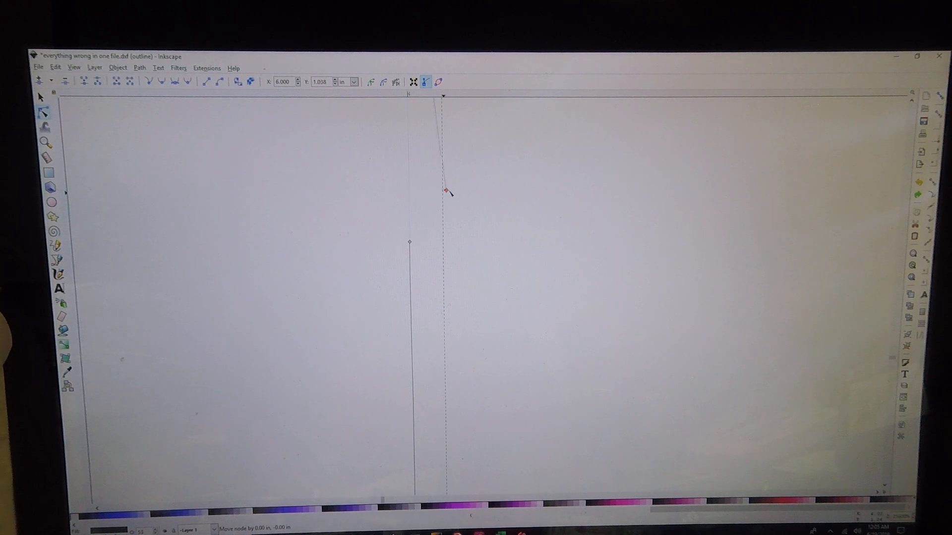
left_click_drag(446, 192, 449, 274)
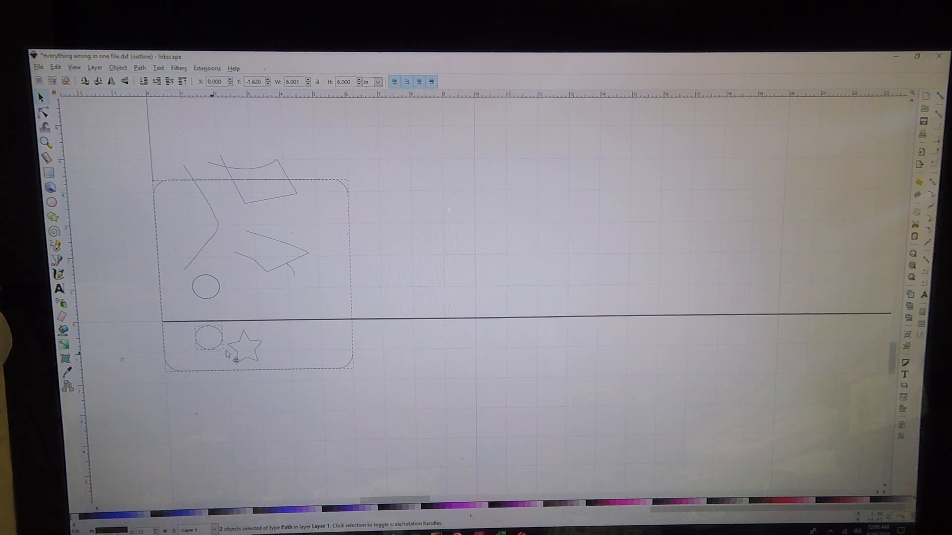
Drag the circle and star back into place after revealing the duplicate circle beneath.
left_click_drag(225, 349, 364, 358)
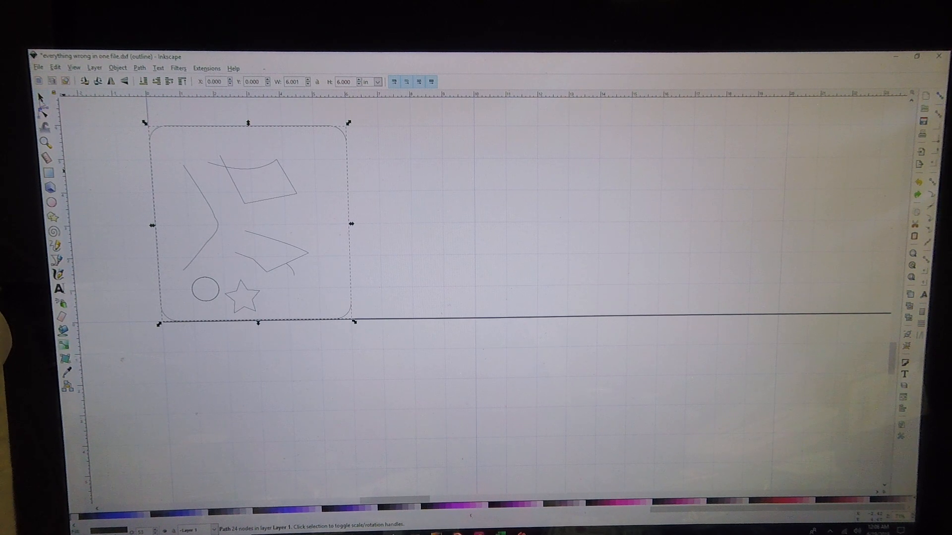
Switch the canvas back to Normal display mode via the View menu.
left_click(73, 67)
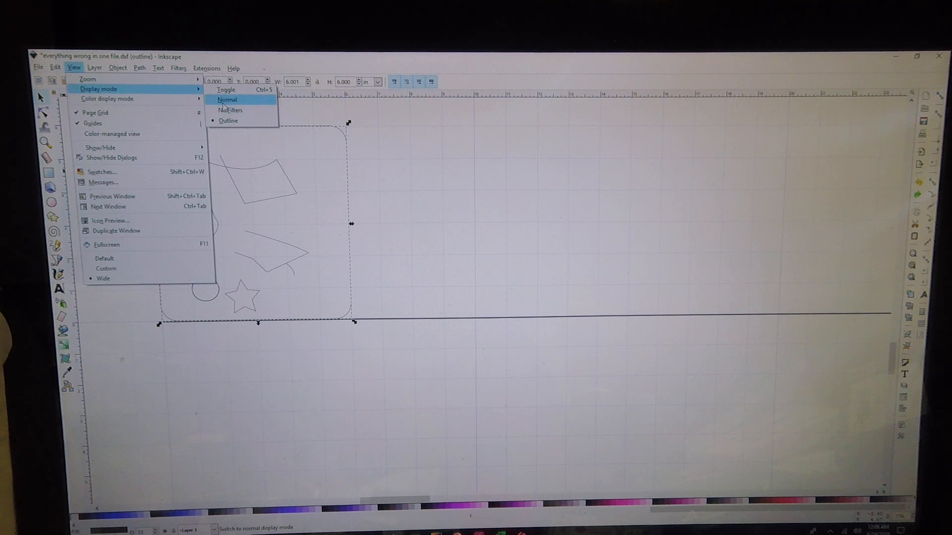
left_click(227, 99)
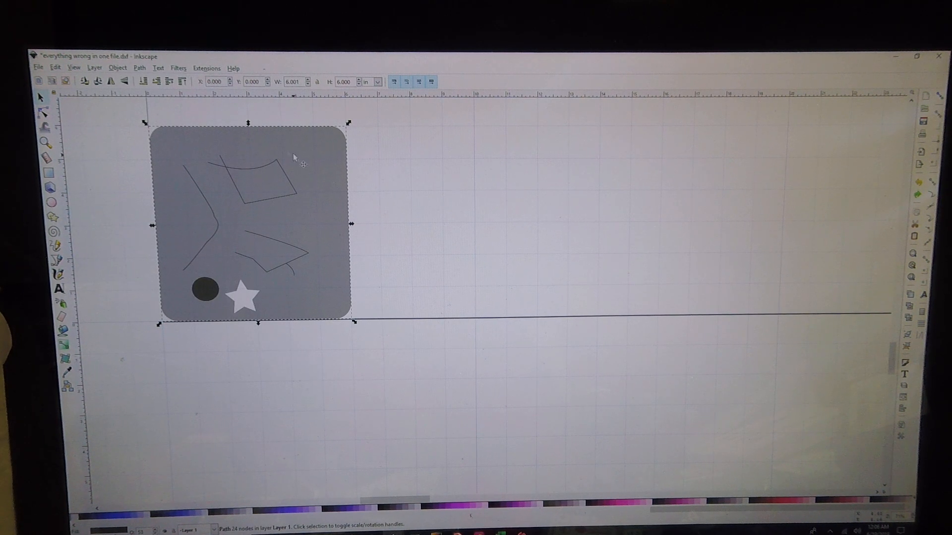
mouse_move(318, 304)
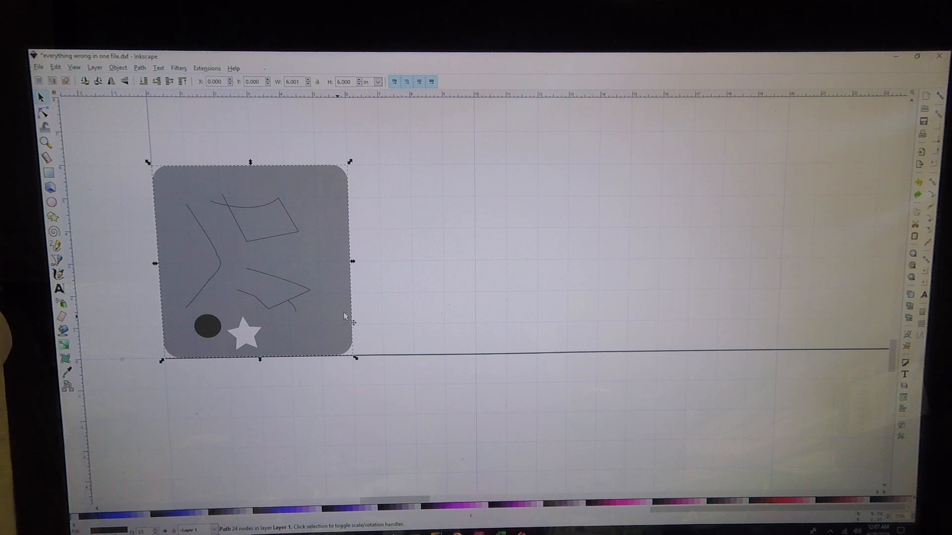
mouse_move(191, 377)
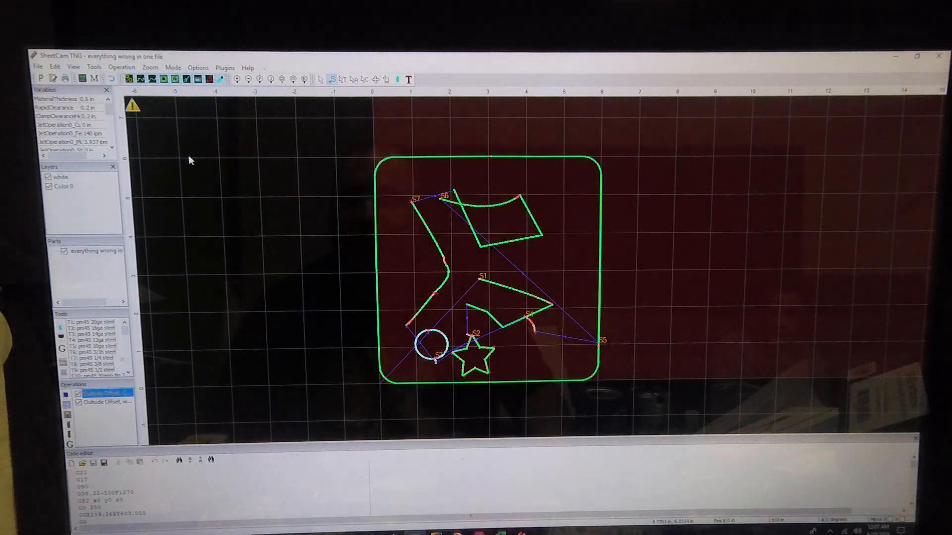
Re-import the 'everything wrong in one file' drawing with default drawing options.
right_click(94, 251)
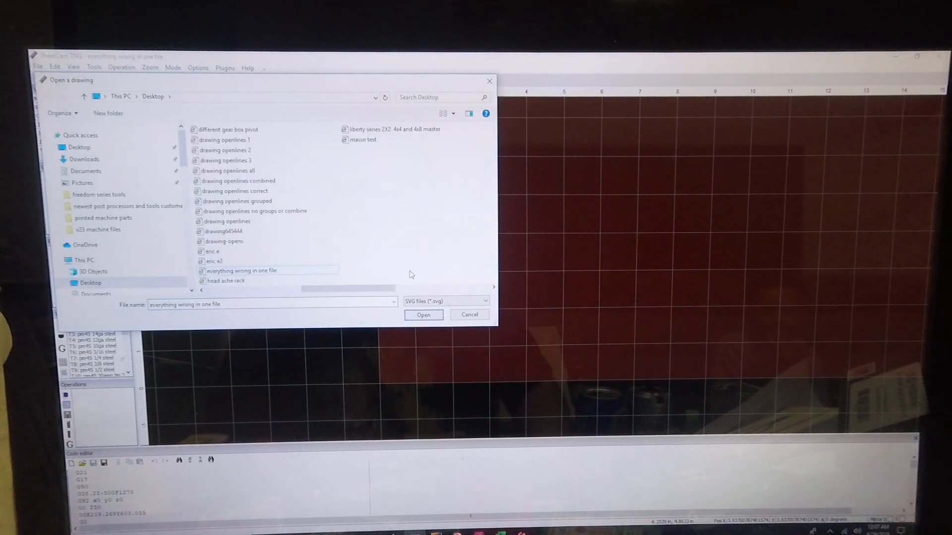
left_click(424, 314)
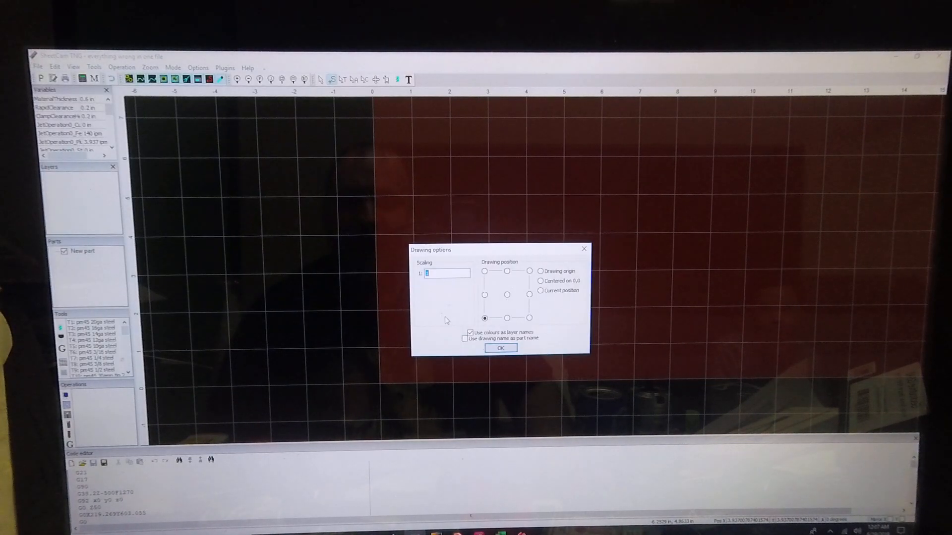
left_click(501, 348)
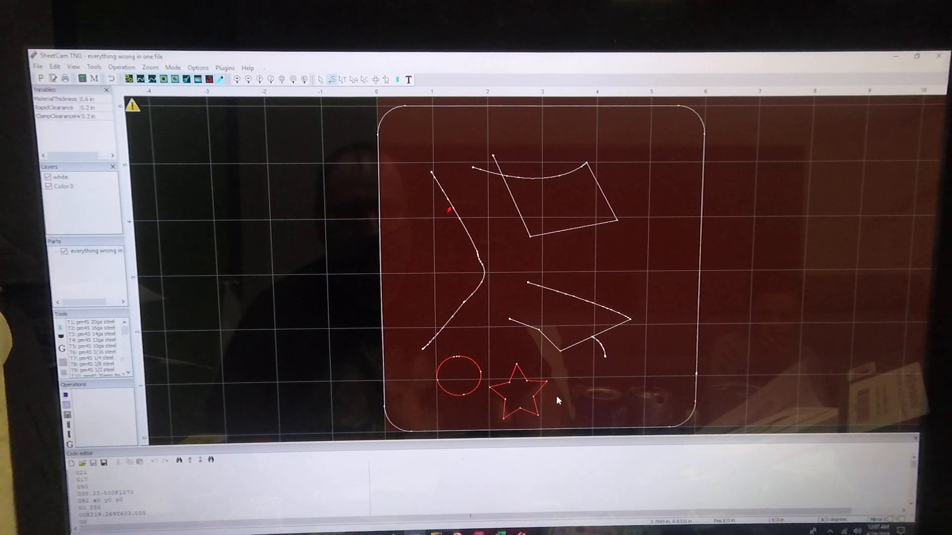
mouse_move(446, 391)
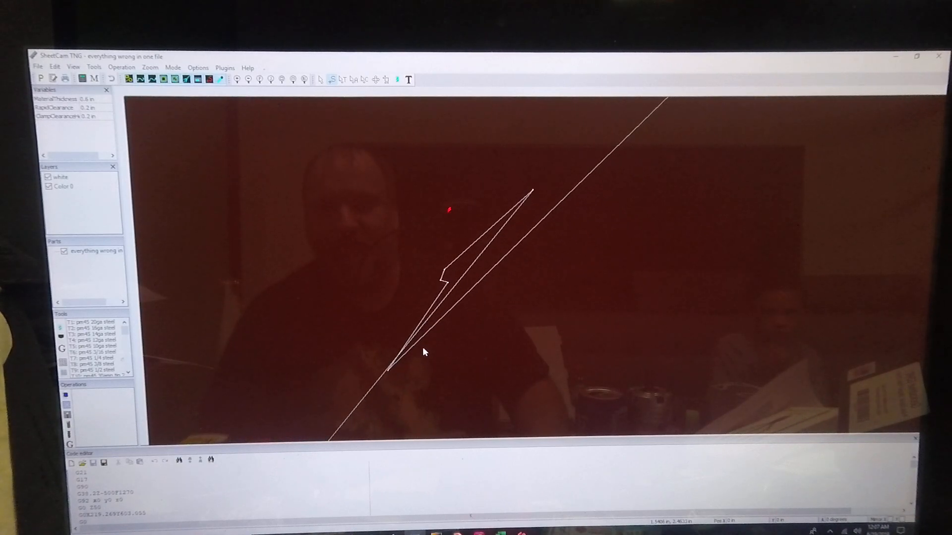
mouse_move(440, 279)
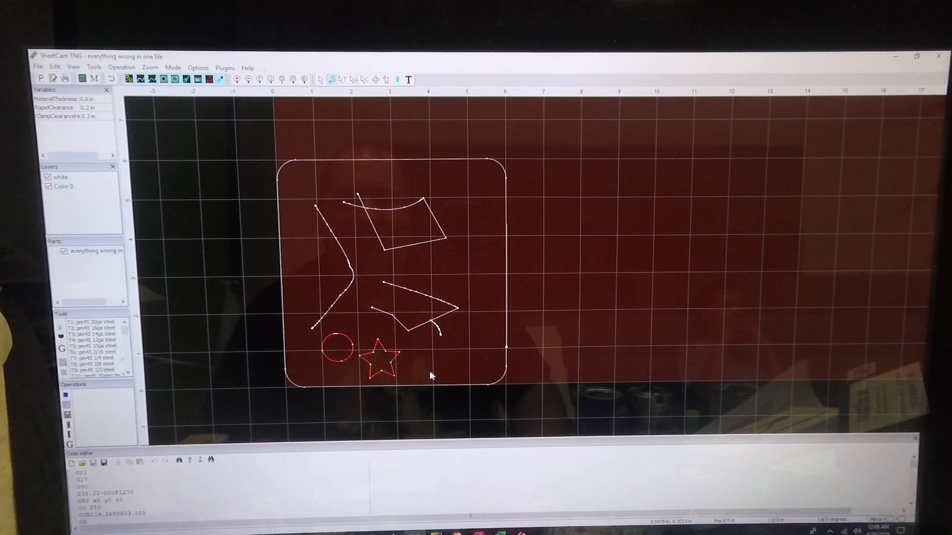
mouse_move(461, 359)
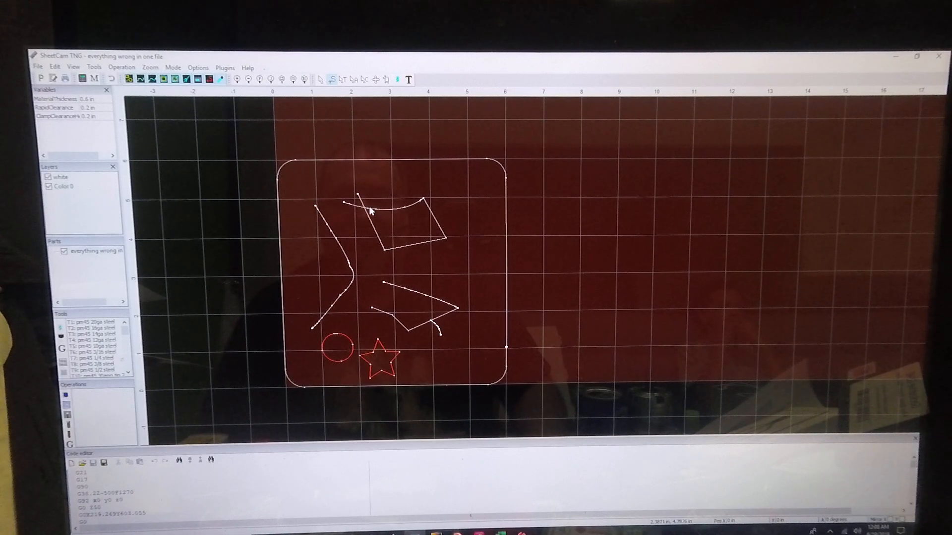
mouse_move(425, 340)
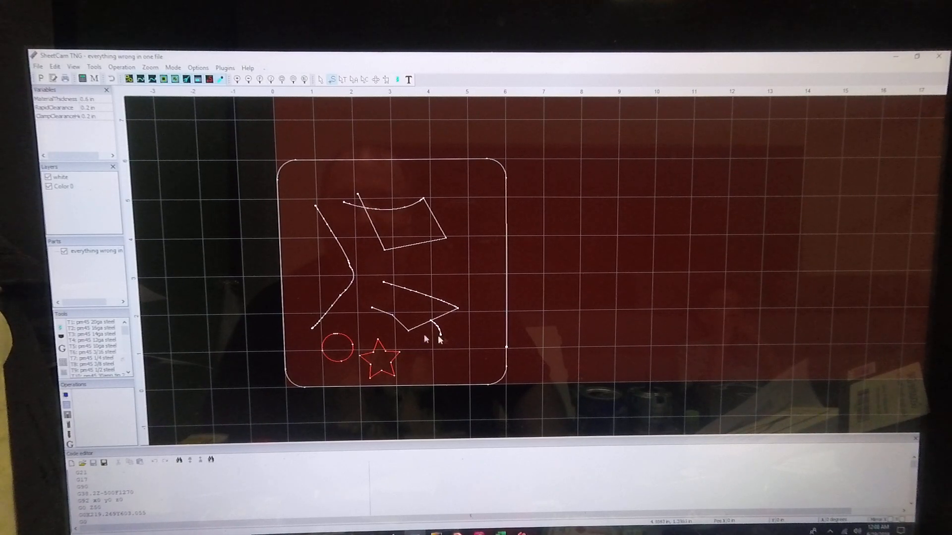
left_click(121, 67)
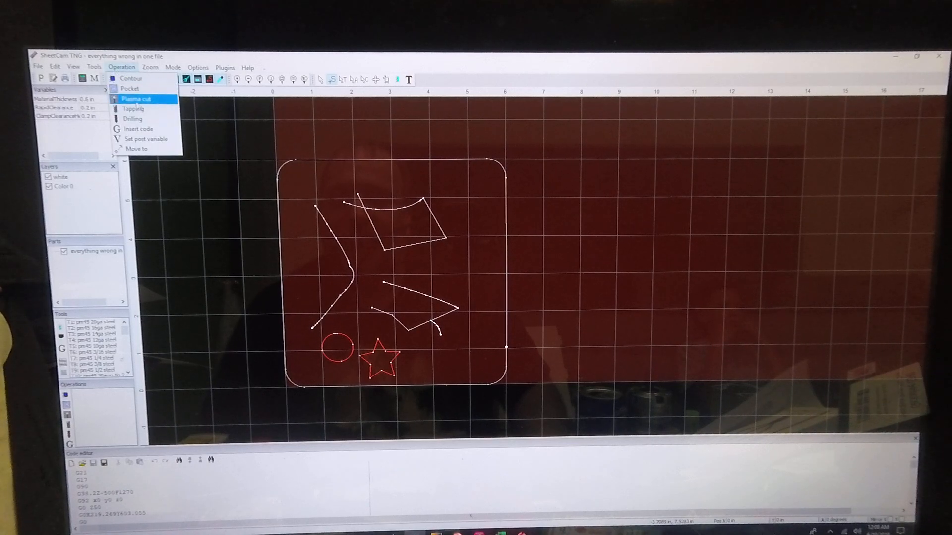
left_click(136, 98)
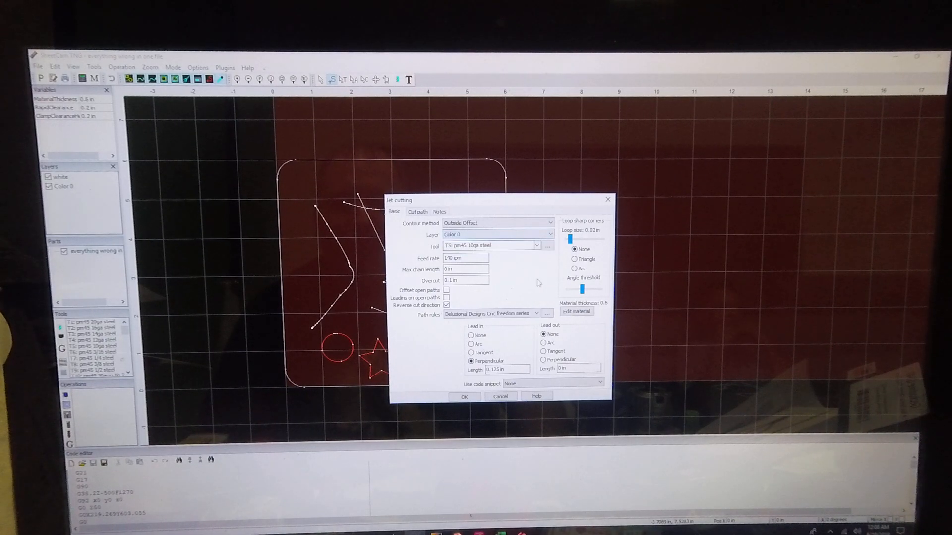
left_click(464, 397)
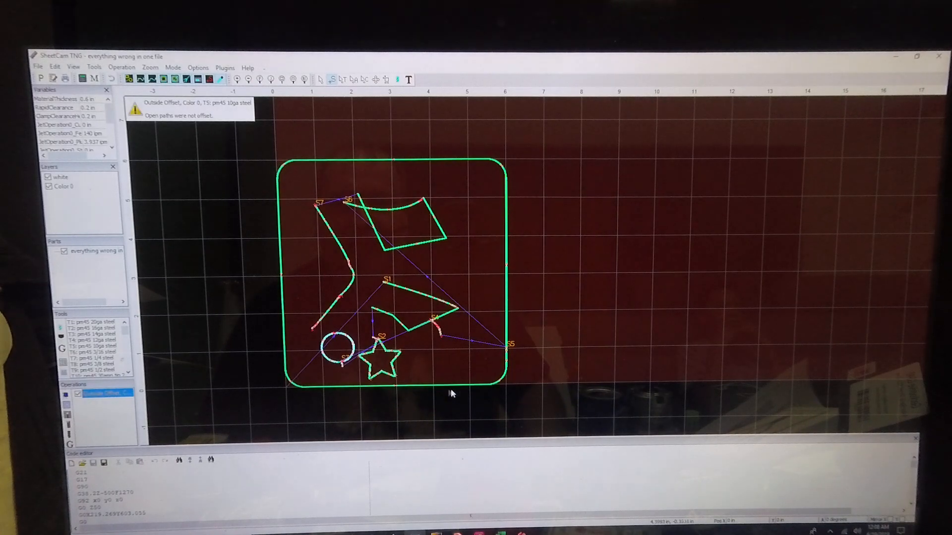
mouse_move(147, 269)
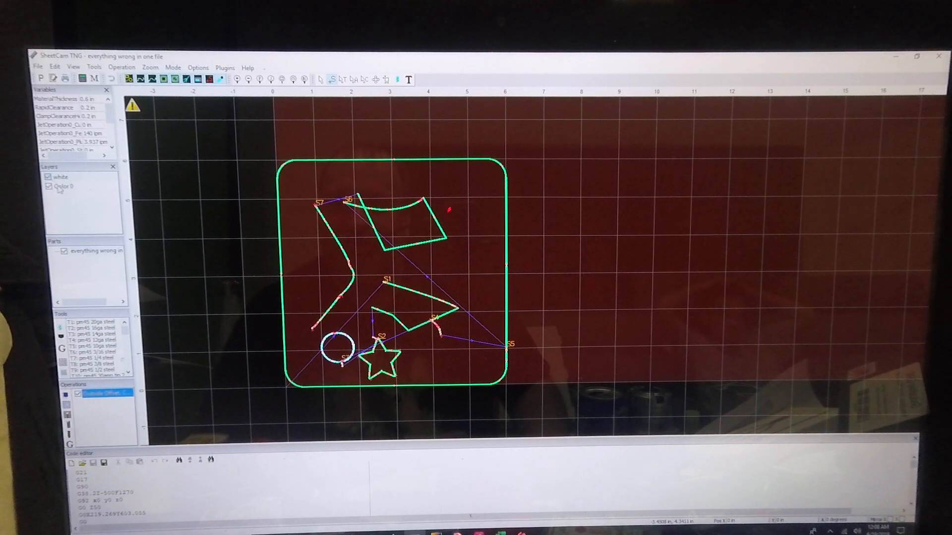
left_click(61, 176)
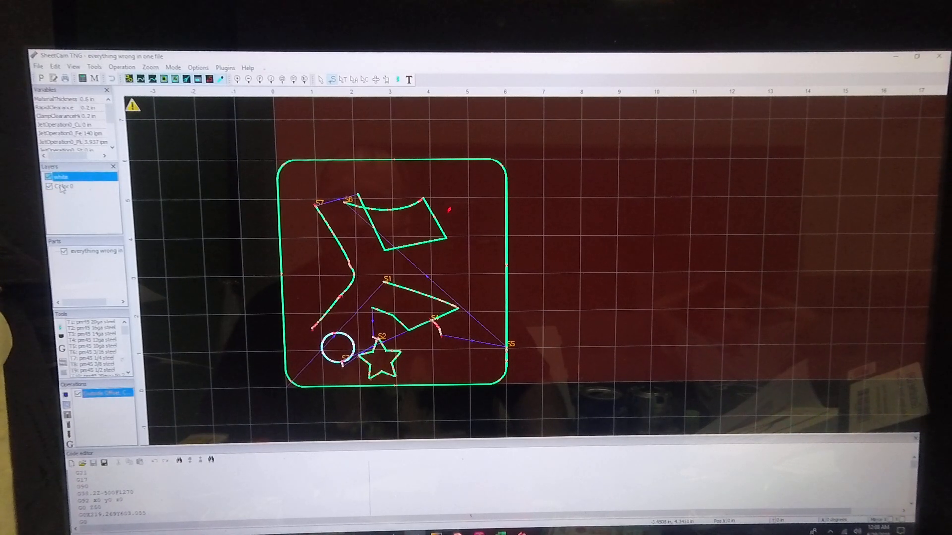
left_click(61, 186)
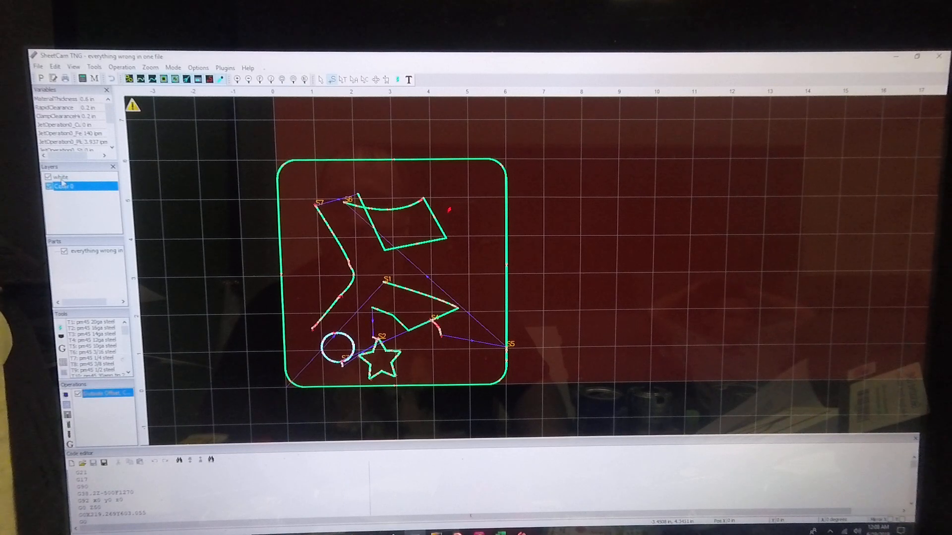
left_click(61, 176)
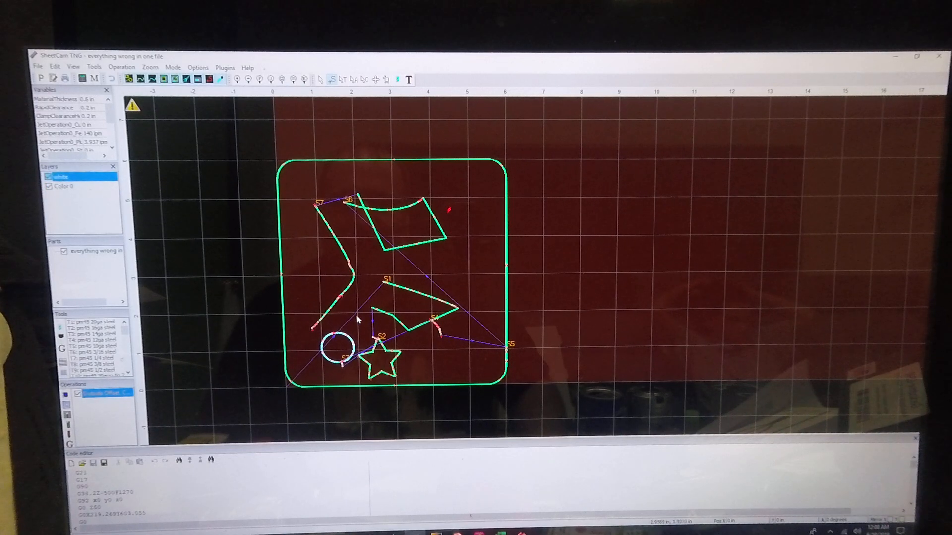
mouse_move(410, 385)
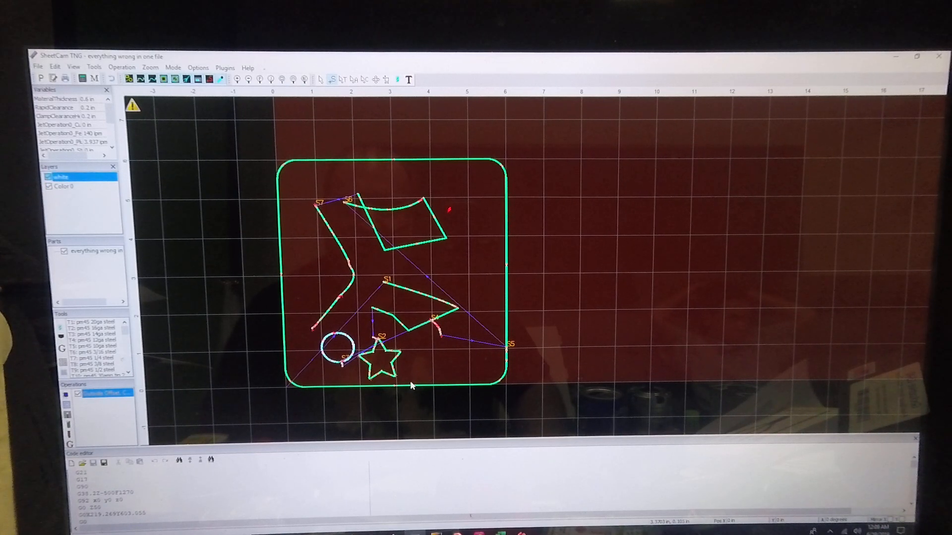
mouse_move(337, 218)
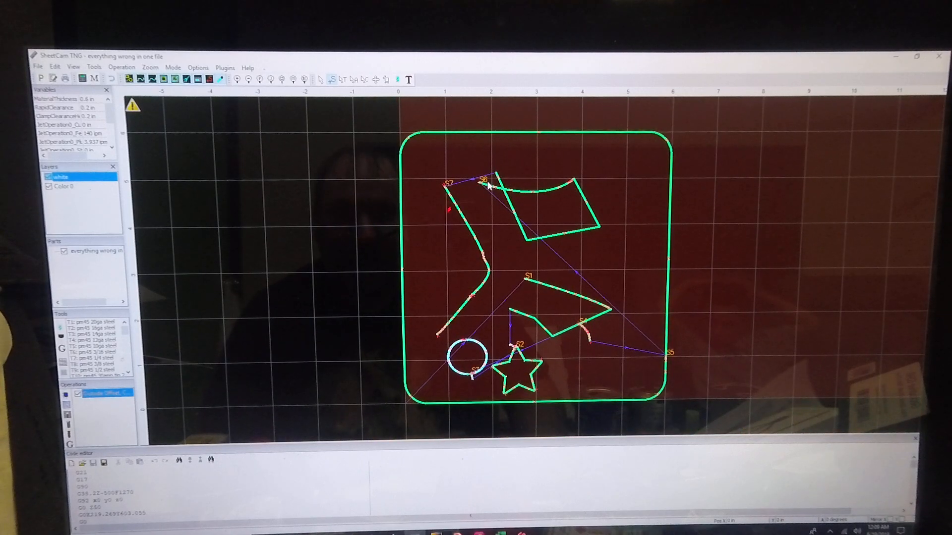
mouse_move(582, 385)
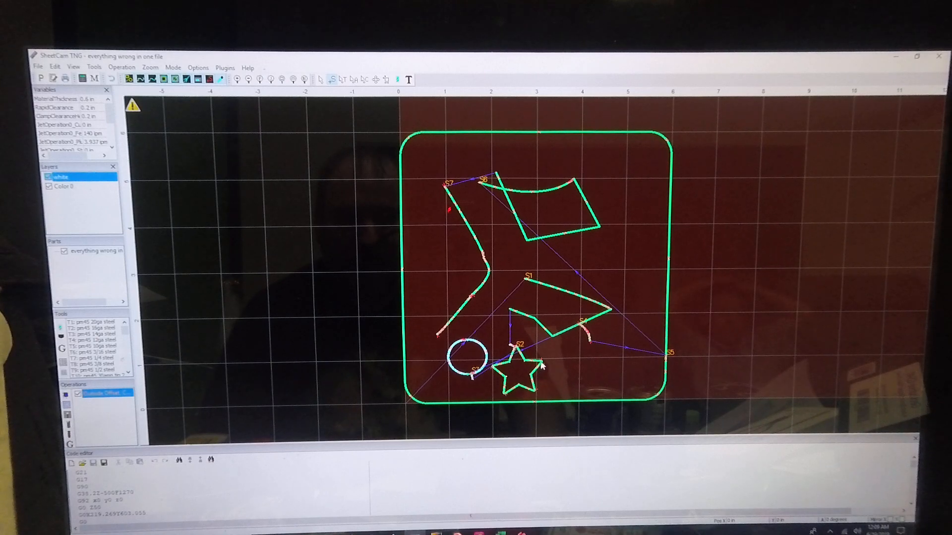
mouse_move(715, 361)
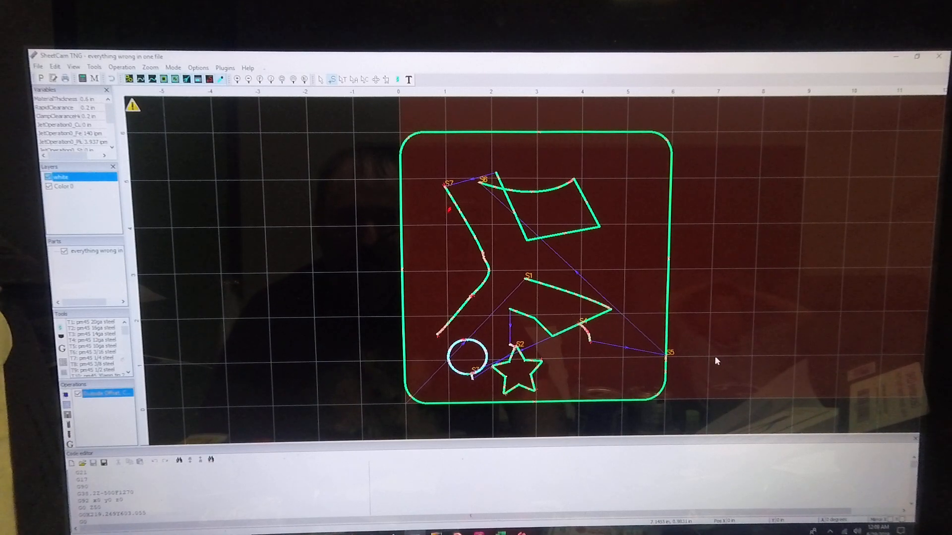
mouse_move(440, 178)
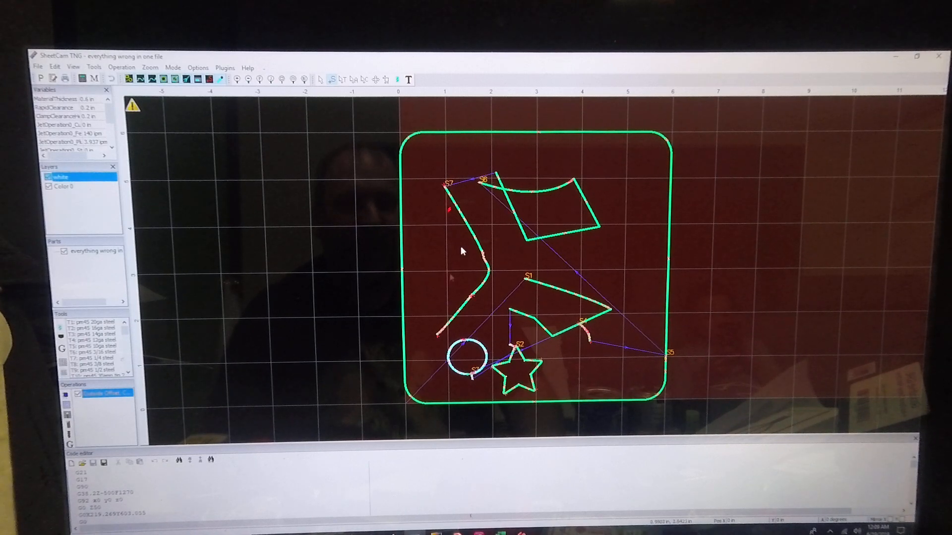
mouse_move(306, 283)
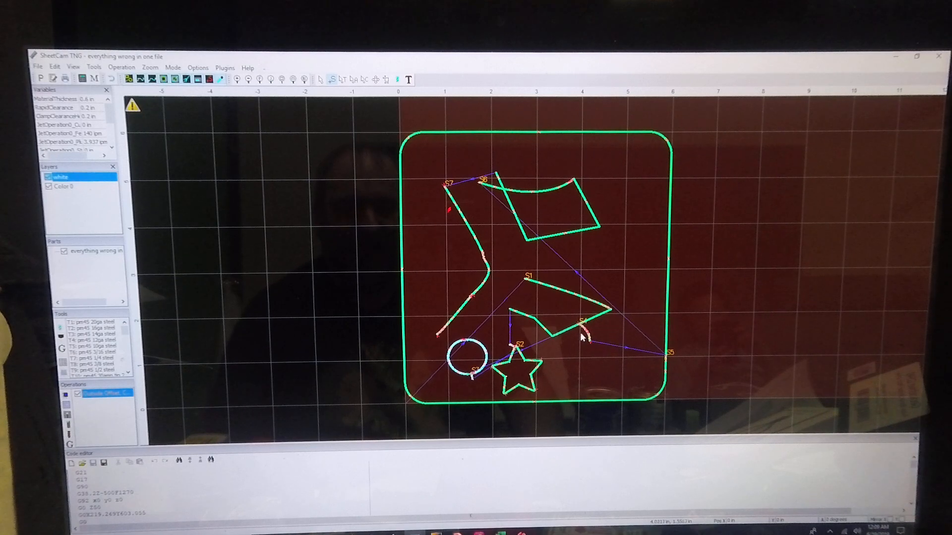
mouse_move(491, 418)
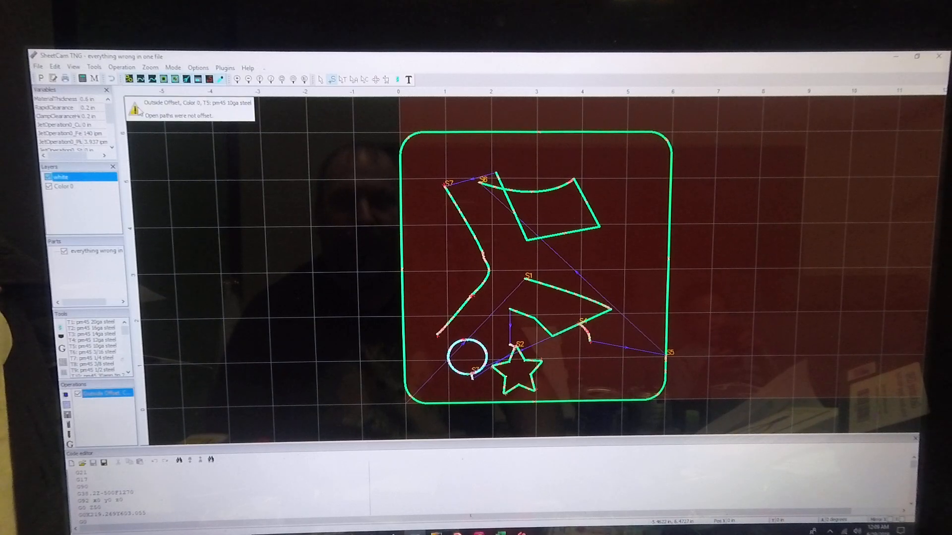
mouse_move(339, 387)
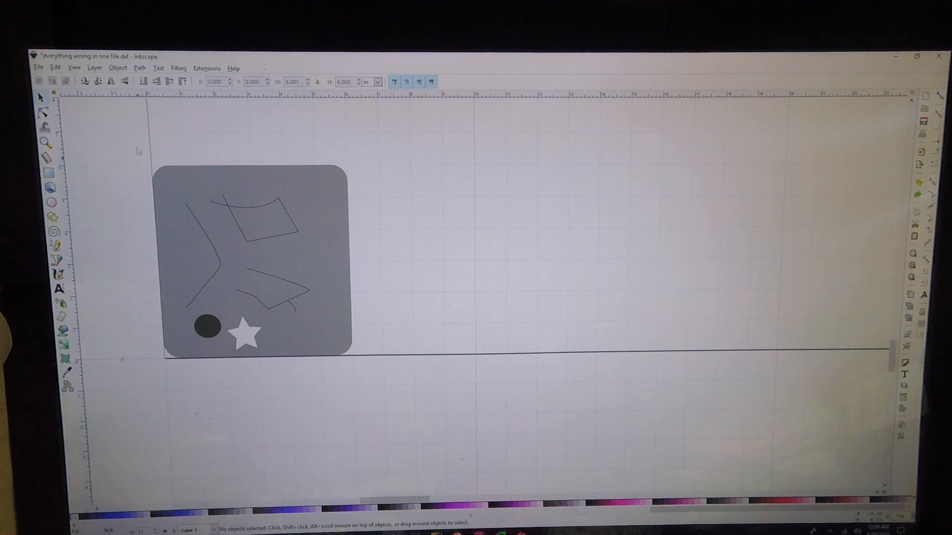
Switch the canvas to Outline display mode via View > Display mode.
left_click(75, 68)
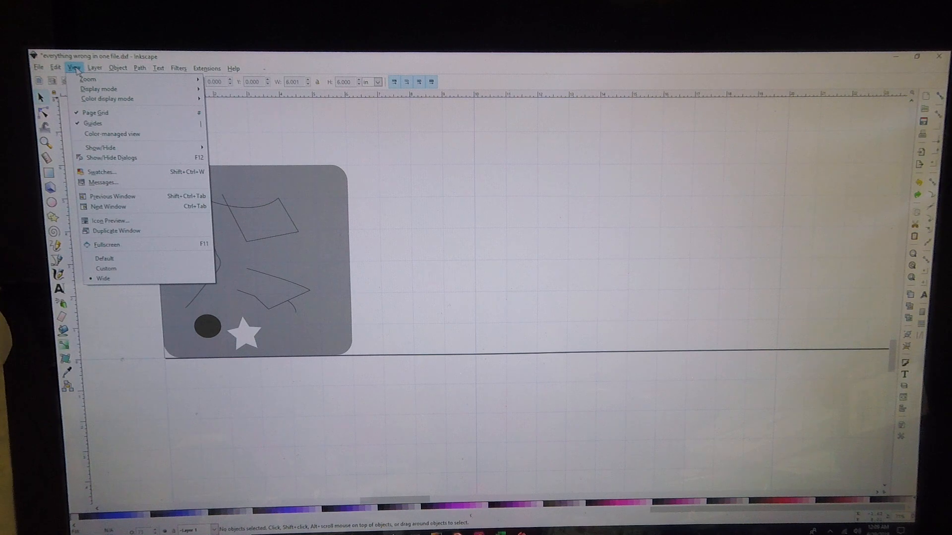
left_click(99, 89)
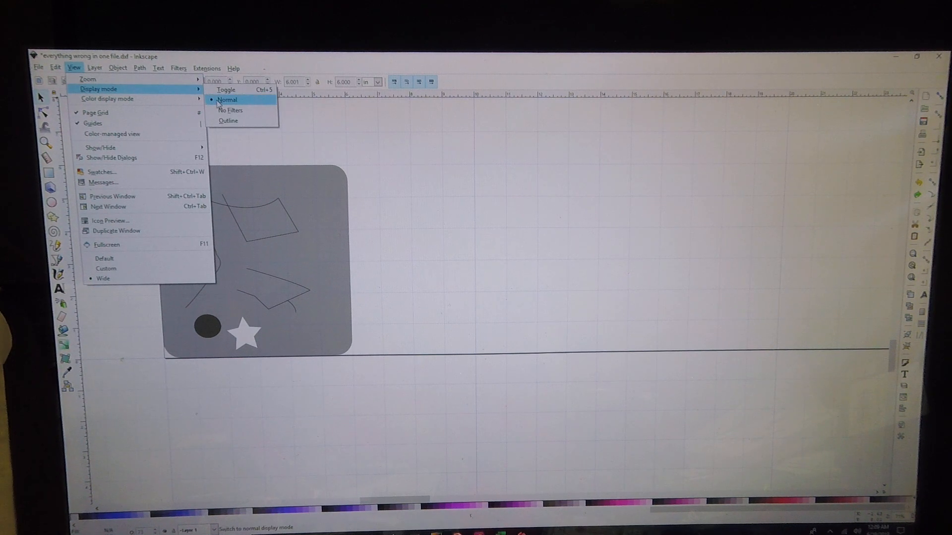
mouse_move(231, 110)
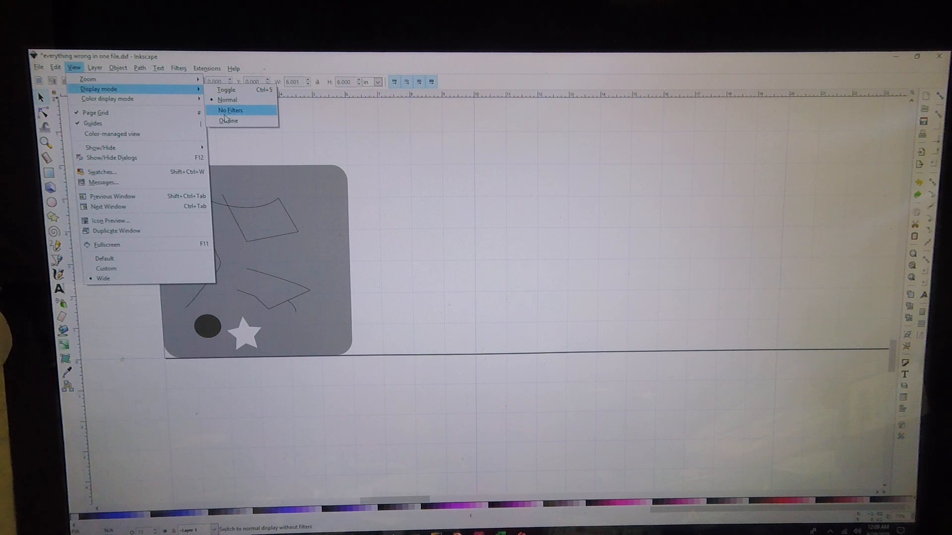
left_click(228, 120)
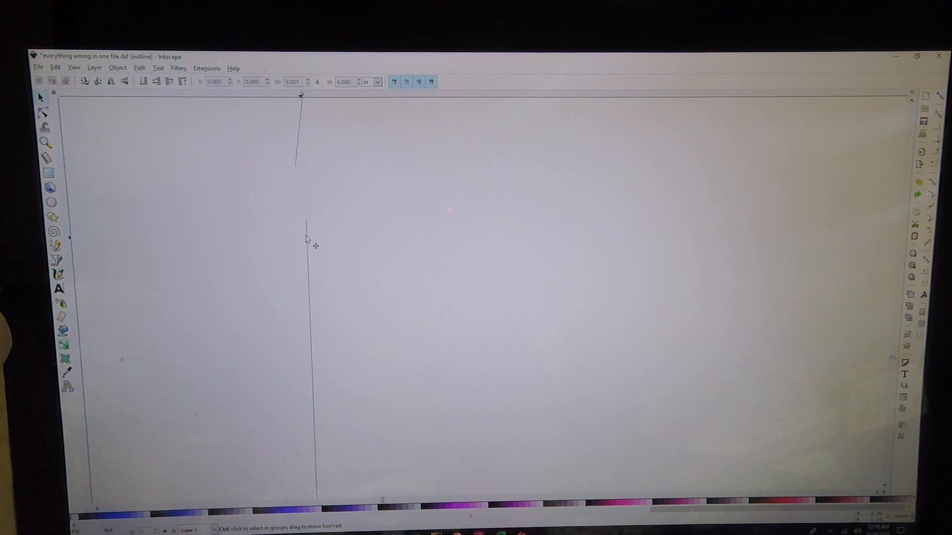
Drag a border node to expose the outline break, then zoom out to the whole drawing.
left_click(308, 237)
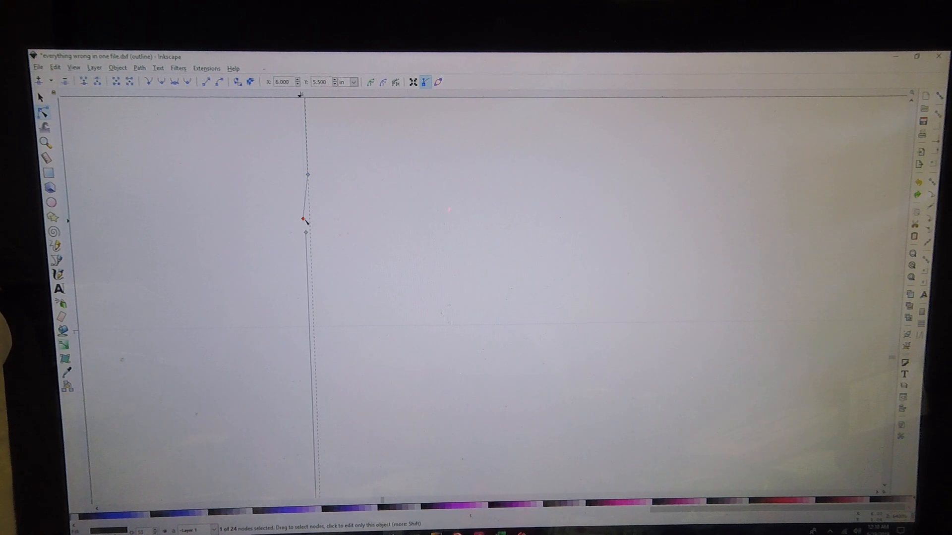
left_click_drag(303, 220, 307, 301)
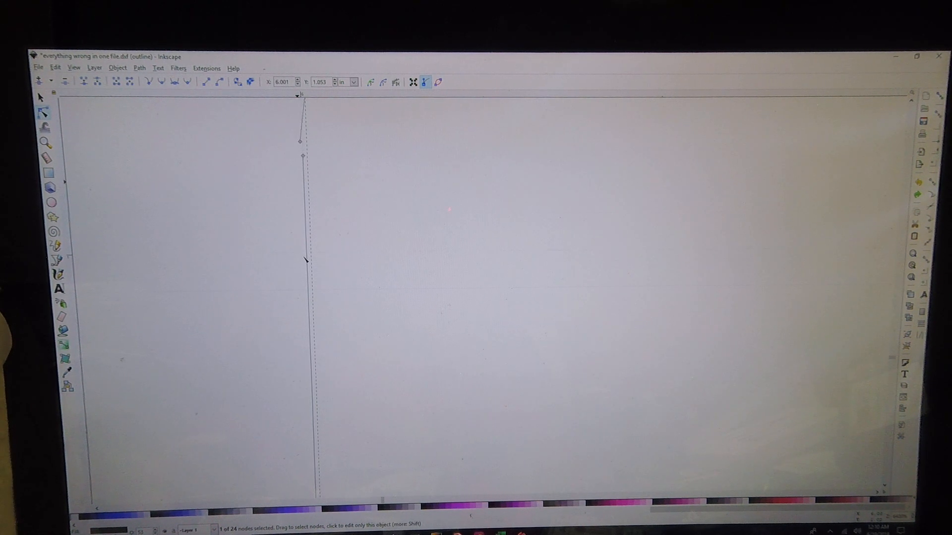
left_click(302, 117)
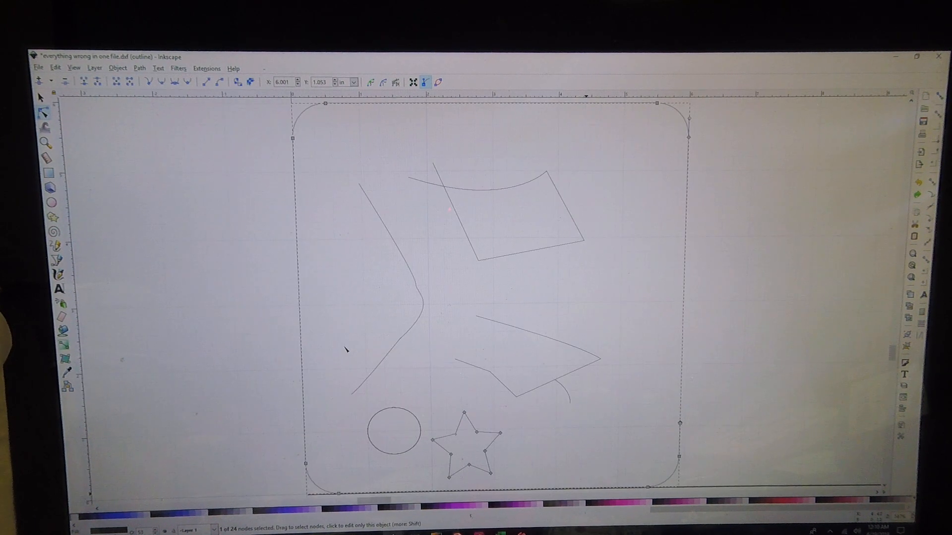
left_click(39, 97)
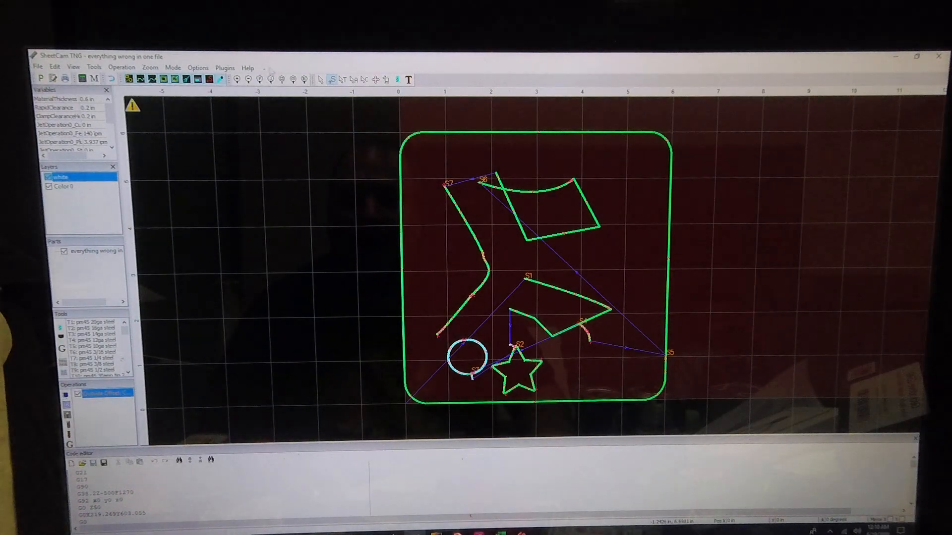
Bring up the Help menu to reach the operation tutorials list.
left_click(247, 67)
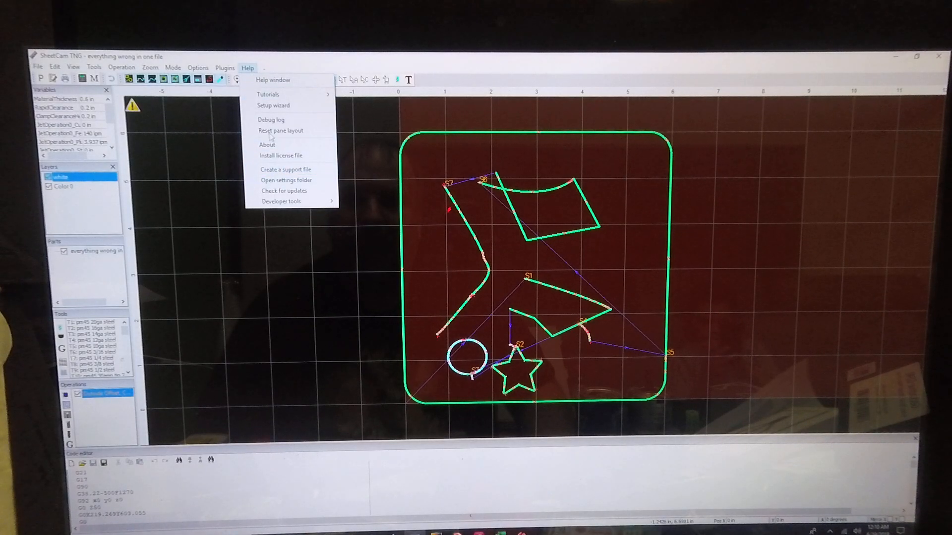
mouse_move(267, 94)
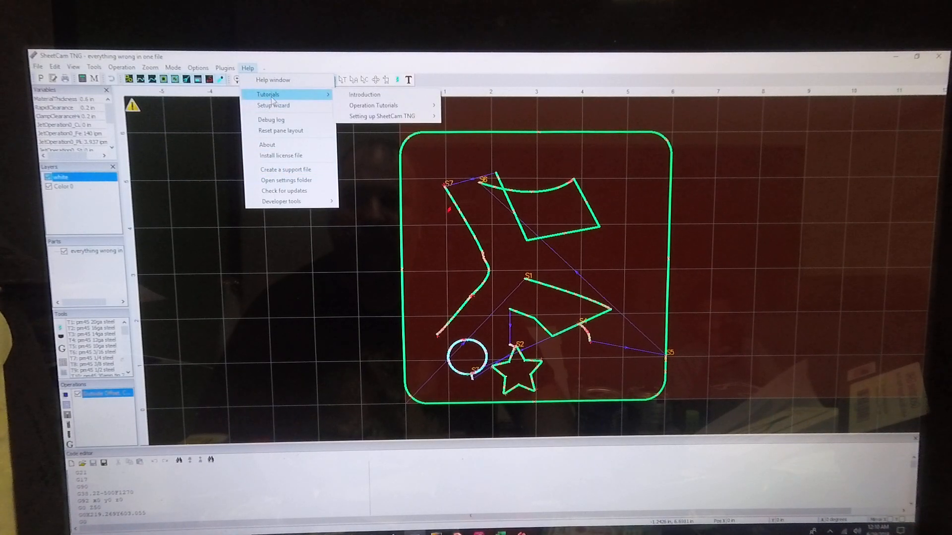
mouse_move(373, 105)
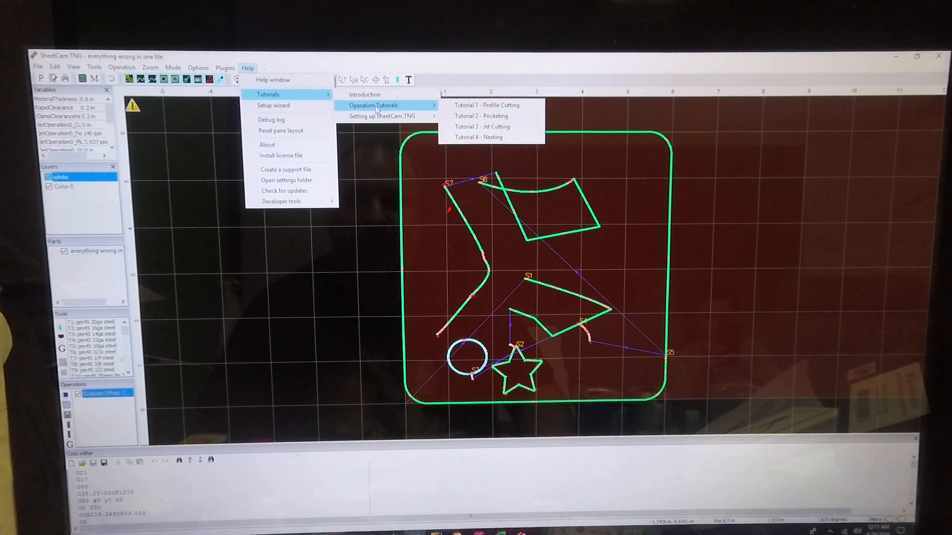
mouse_move(286, 180)
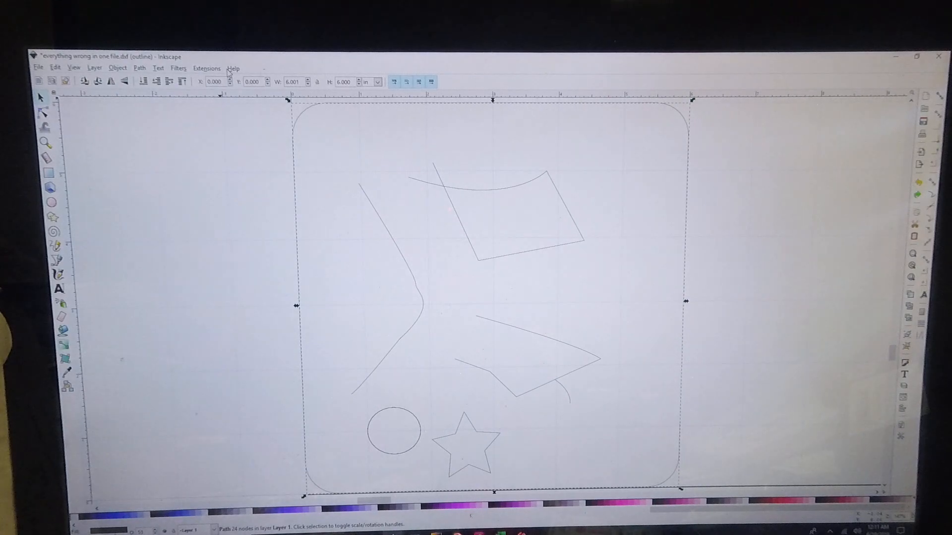
left_click(232, 68)
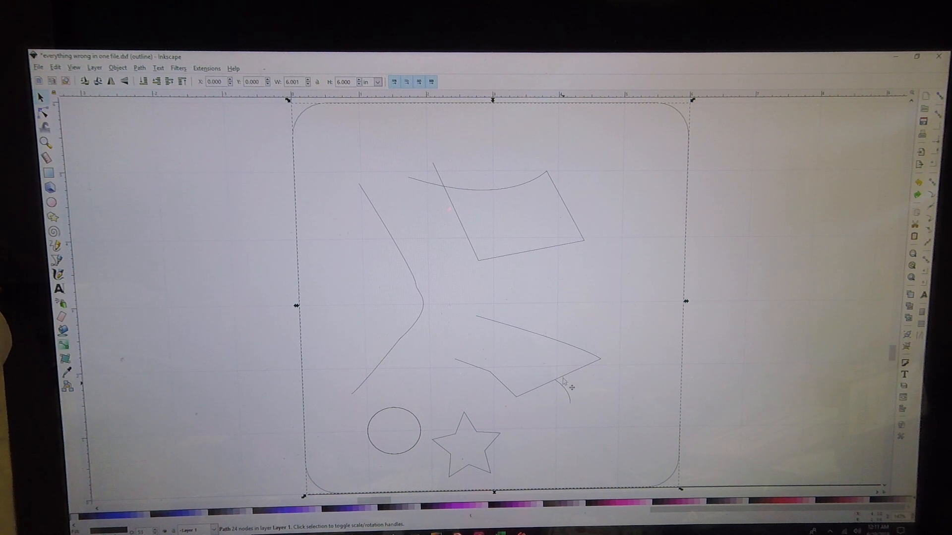
mouse_move(526, 440)
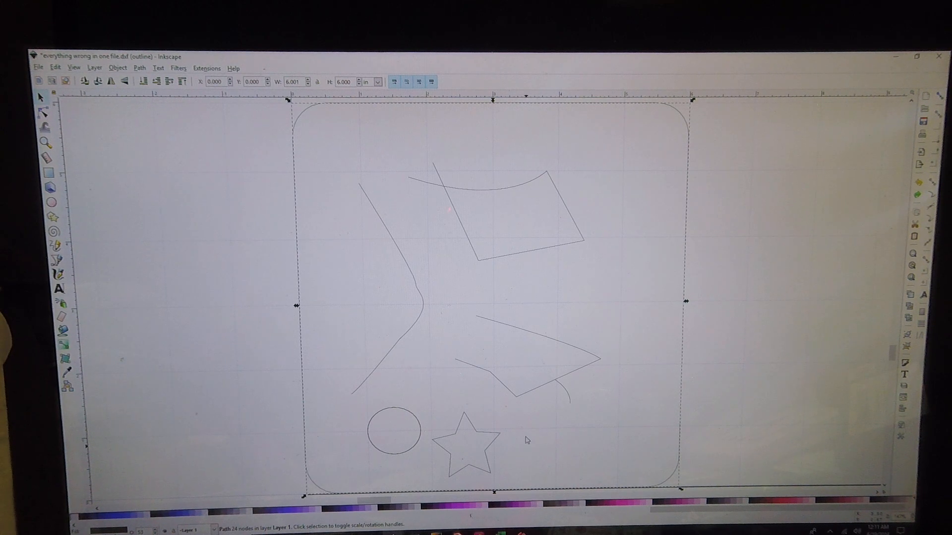